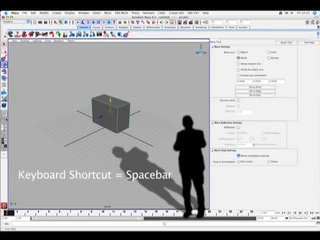
# Toggle the perspective viewport to the four-pane layout showing top, front, side and perspective views
pyautogui.press('space')
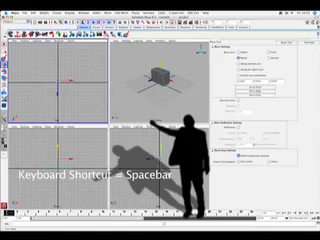